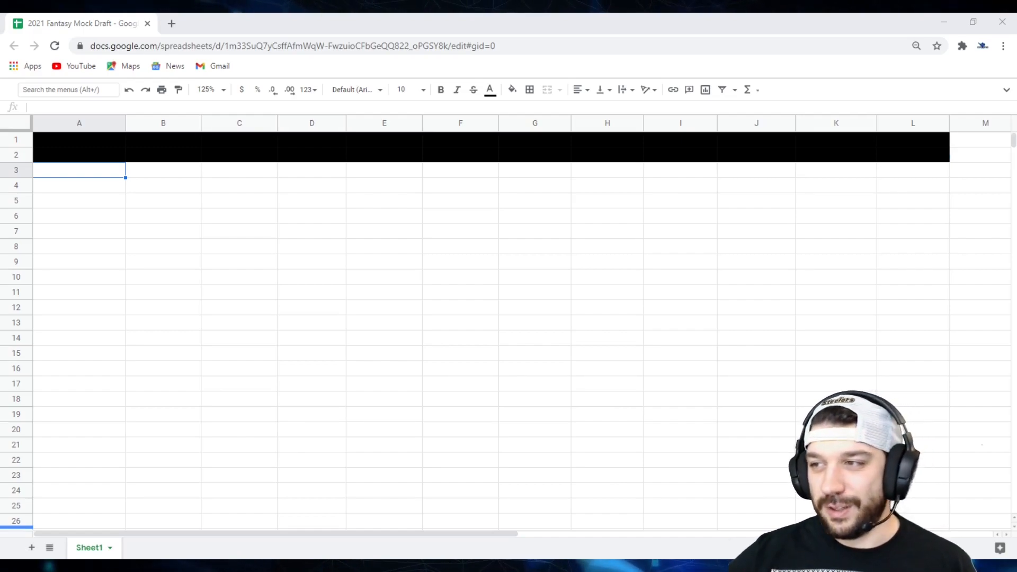
pyautogui.moveTo(82, 220)
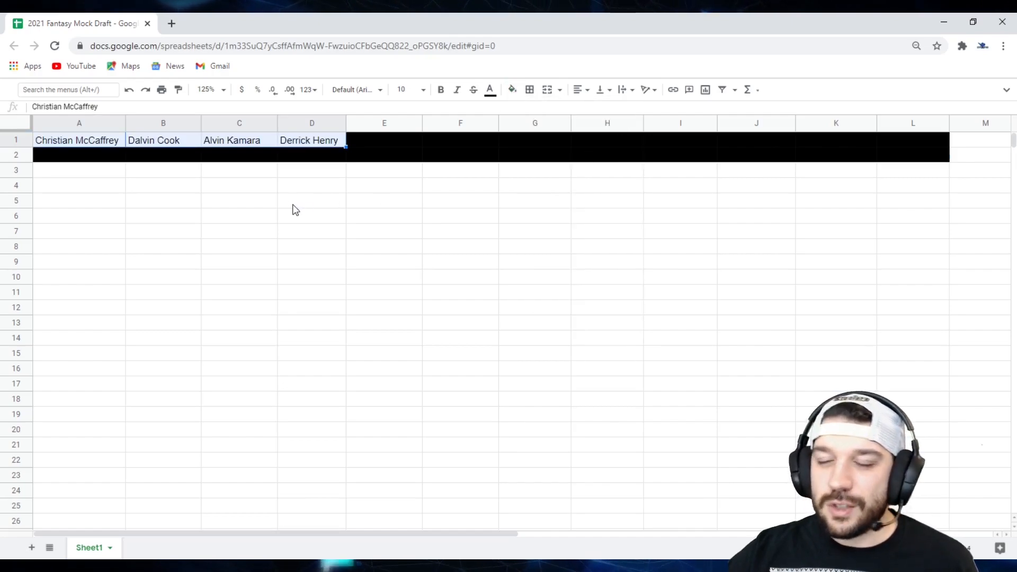
# Enter McCaffrey, Cook, Kamara and Henry across A1-D1 and deselect the row
pyautogui.click(239, 170)
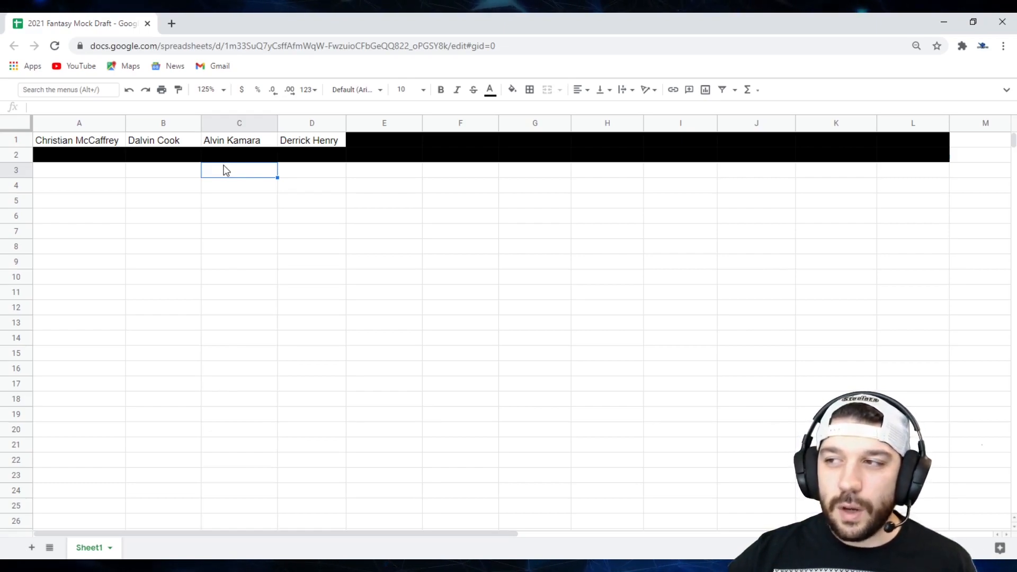
pyautogui.moveTo(219, 161)
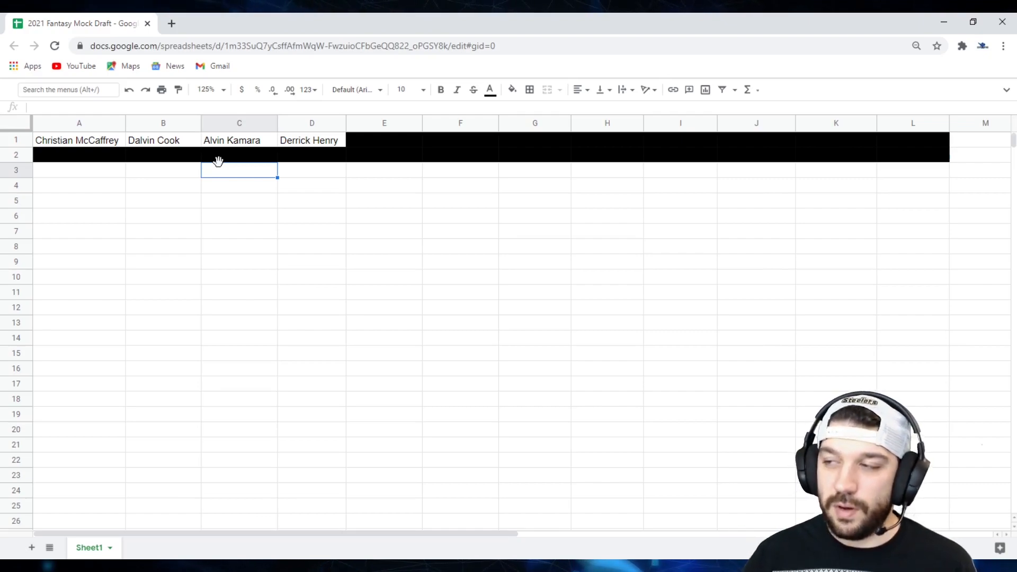
# Enter Davante Adams in E1 and Saquon Barkley in F1 as picks five and six
pyautogui.click(384, 139)
pyautogui.write('Davante Adams')
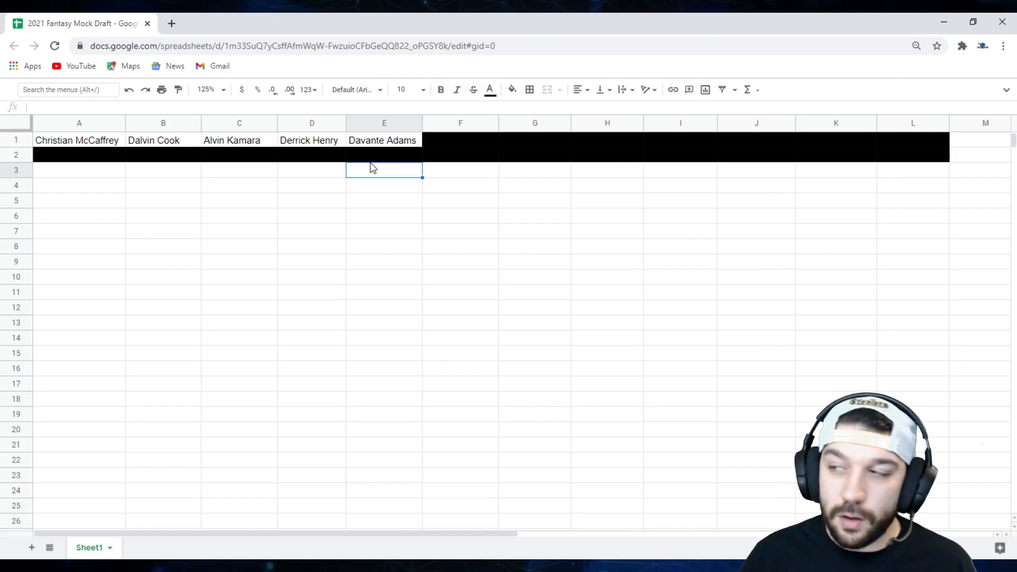
pyautogui.click(461, 140)
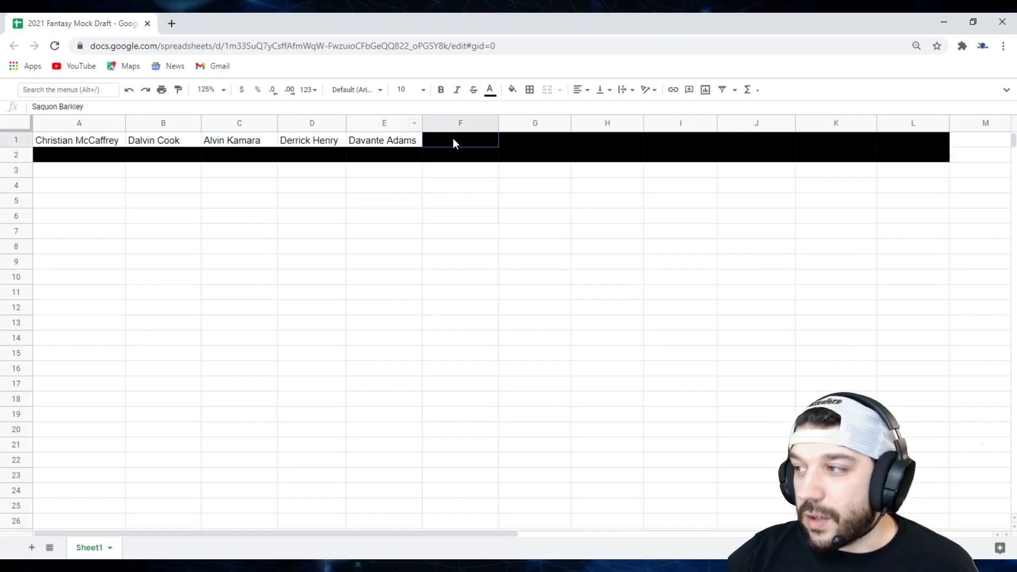
pyautogui.click(511, 89)
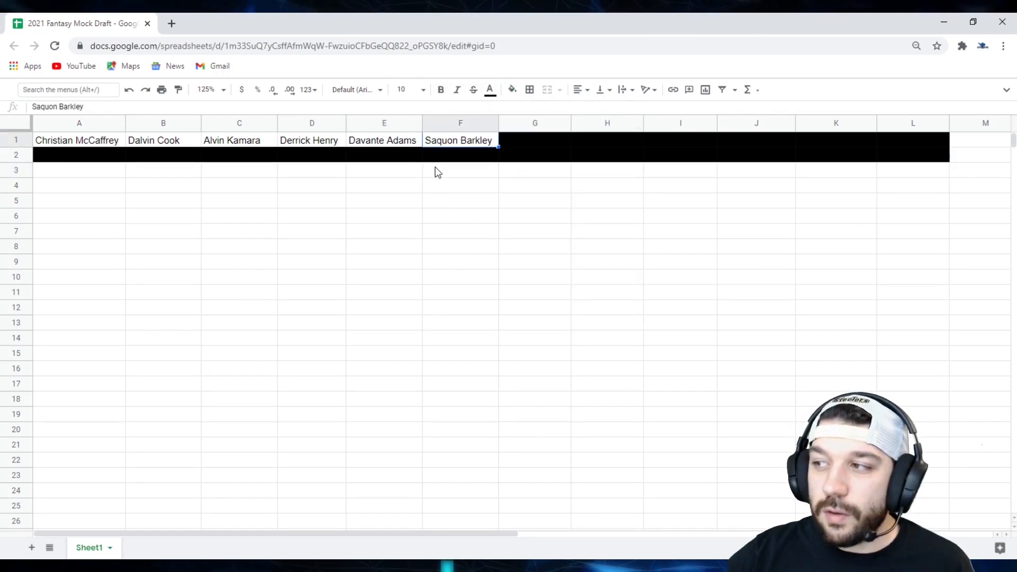
pyautogui.click(460, 170)
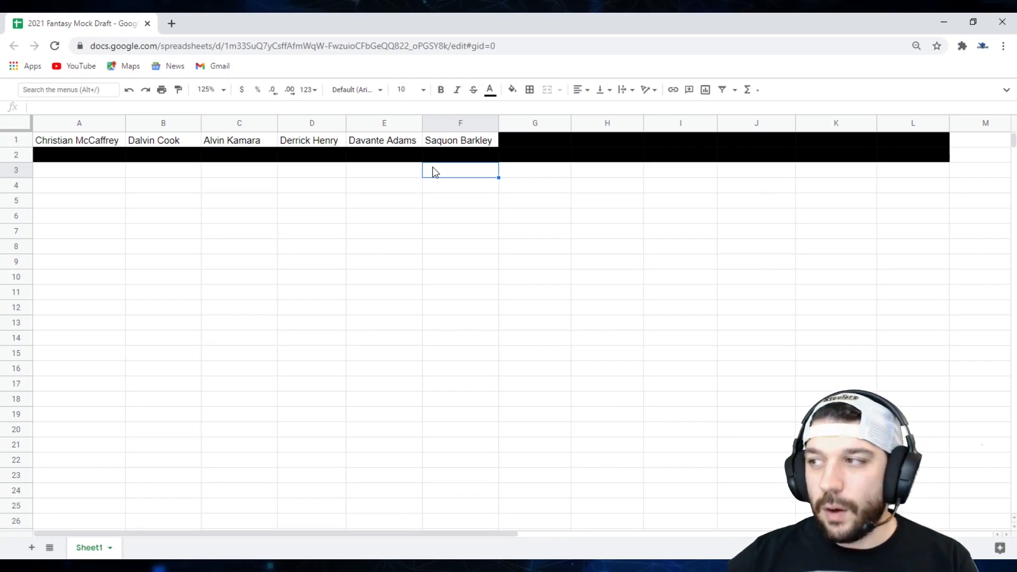
pyautogui.moveTo(535, 154)
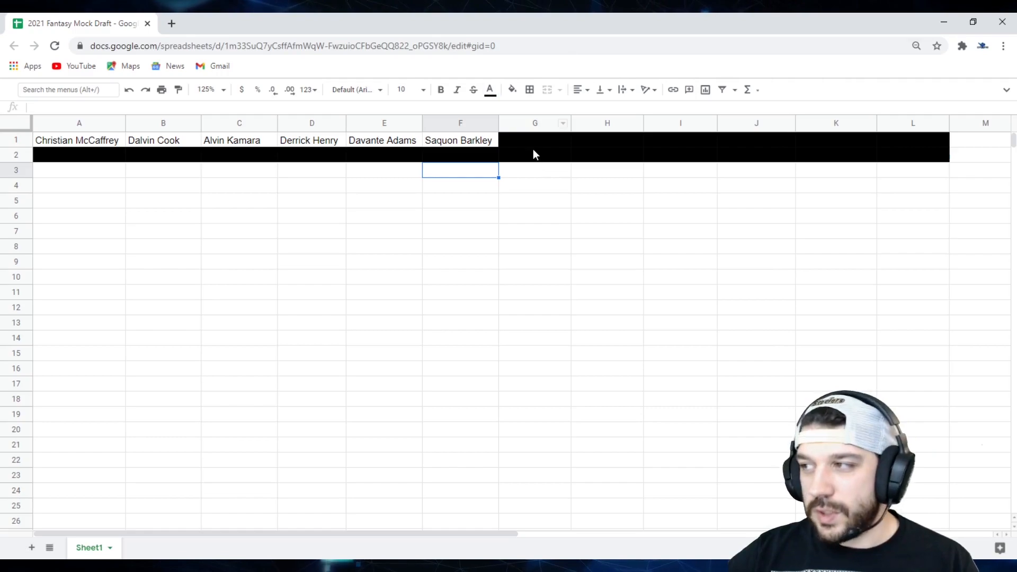
# Enter Tyreek Hill in G1 and Nick Chubb in H1 as picks seven and eight
pyautogui.click(512, 89)
pyautogui.write('Tyreek Hill')
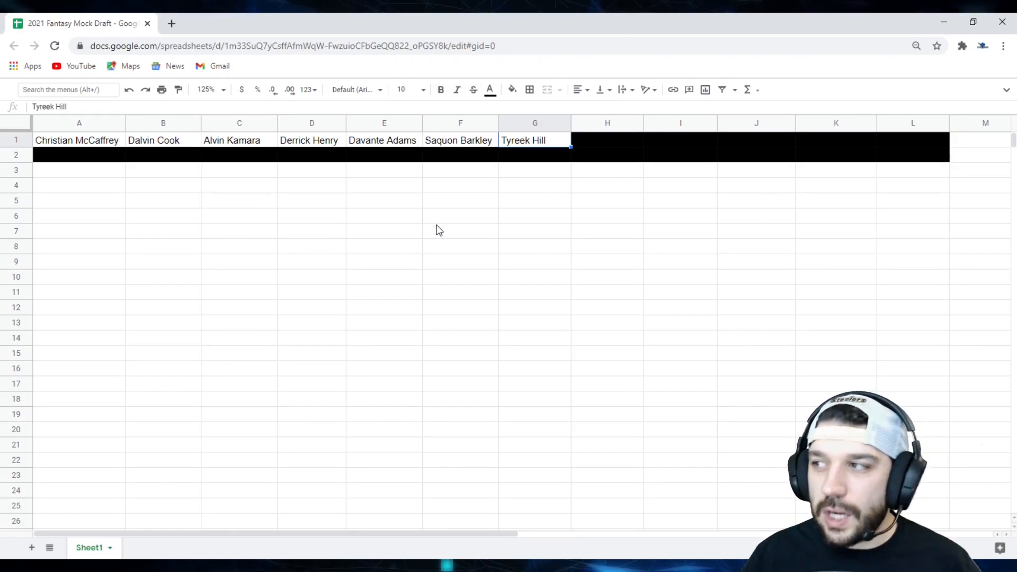
pyautogui.click(606, 169)
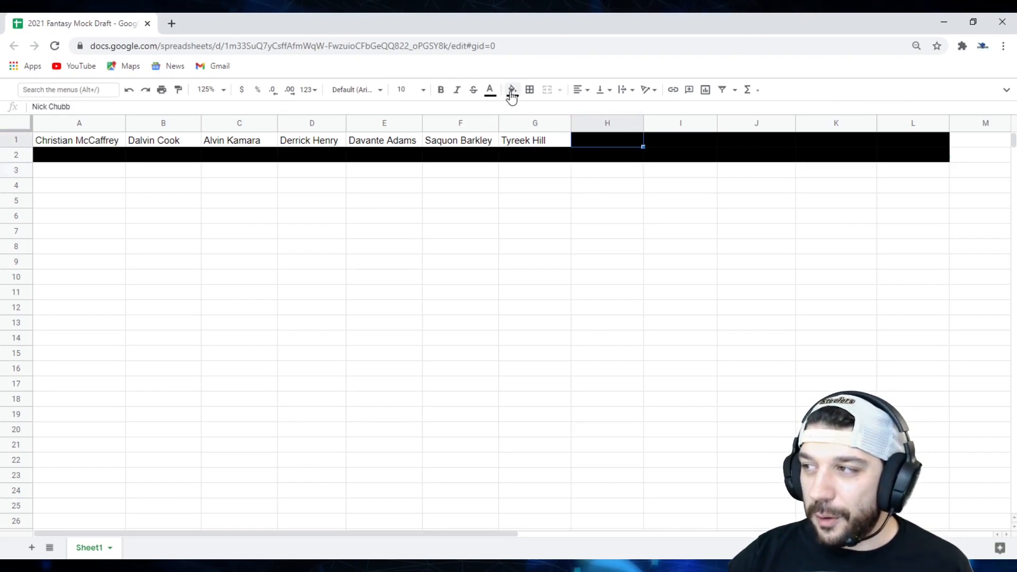
pyautogui.write('Nick Chubb')
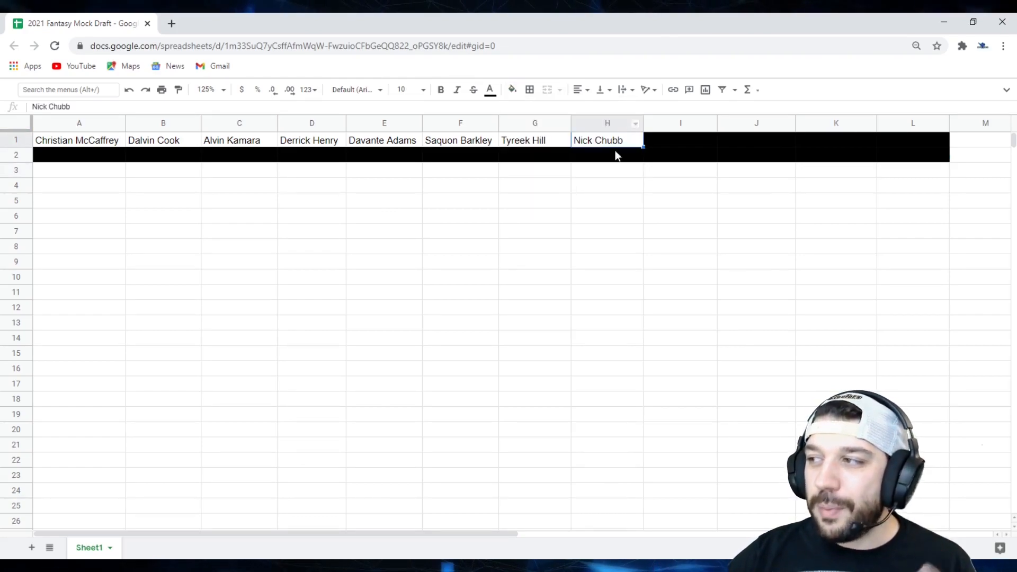
pyautogui.moveTo(573, 220)
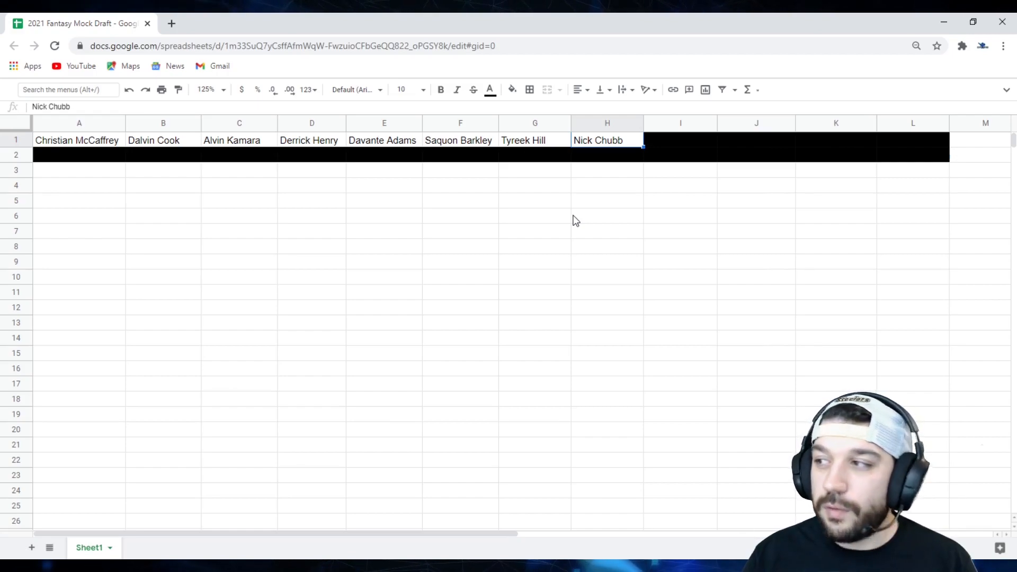
pyautogui.moveTo(679, 145)
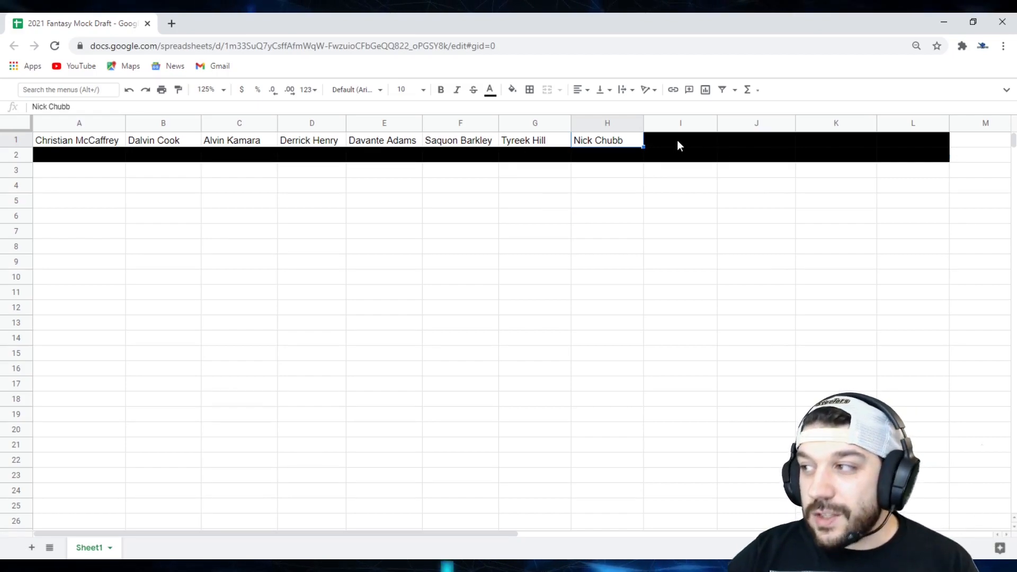
# Enter Jonathan Taylor in I1 as the ninth pick
pyautogui.click(512, 89)
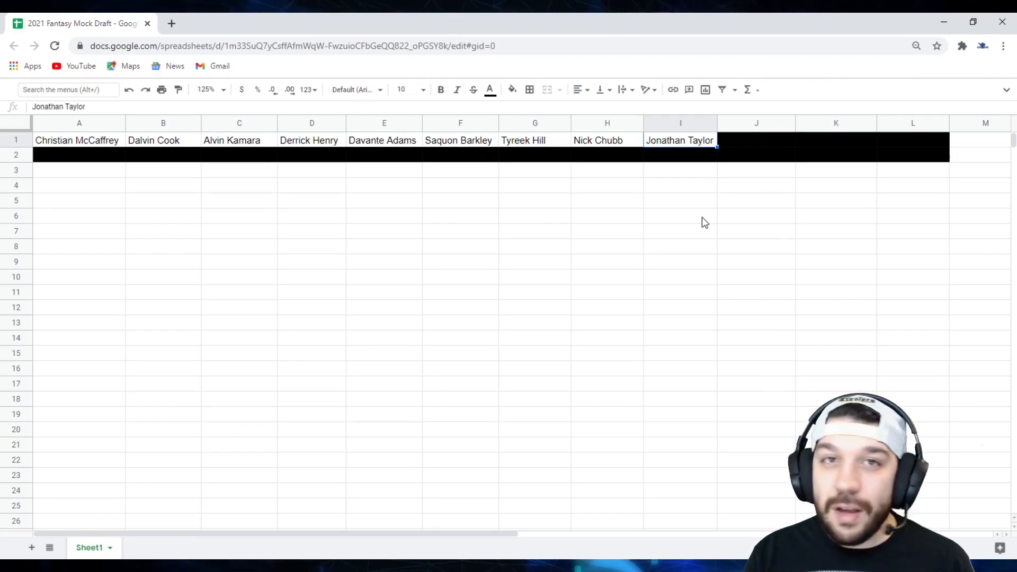
pyautogui.moveTo(780, 199)
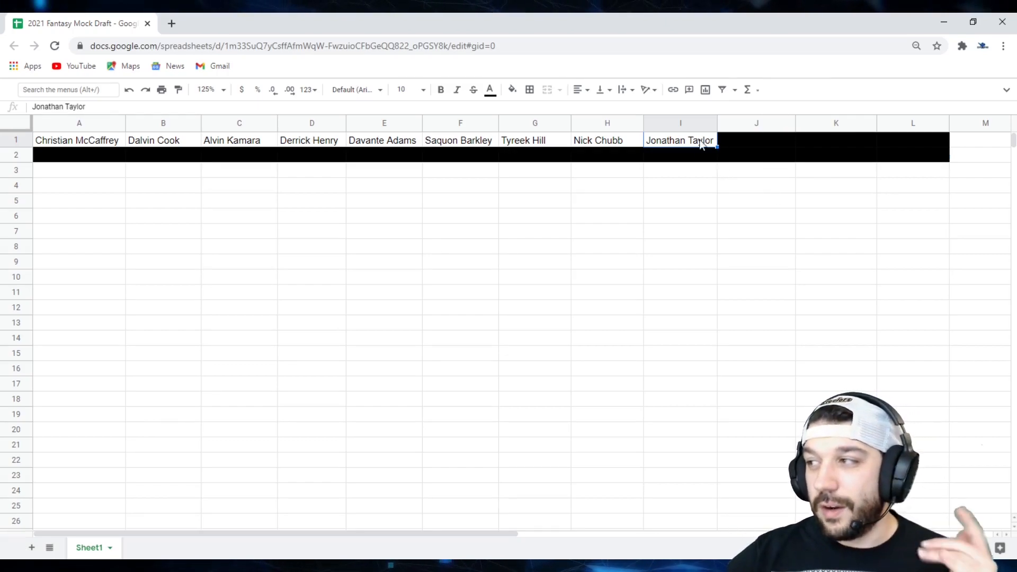
# Enter Travis Kelce in J1 as the tenth pick
pyautogui.click(755, 140)
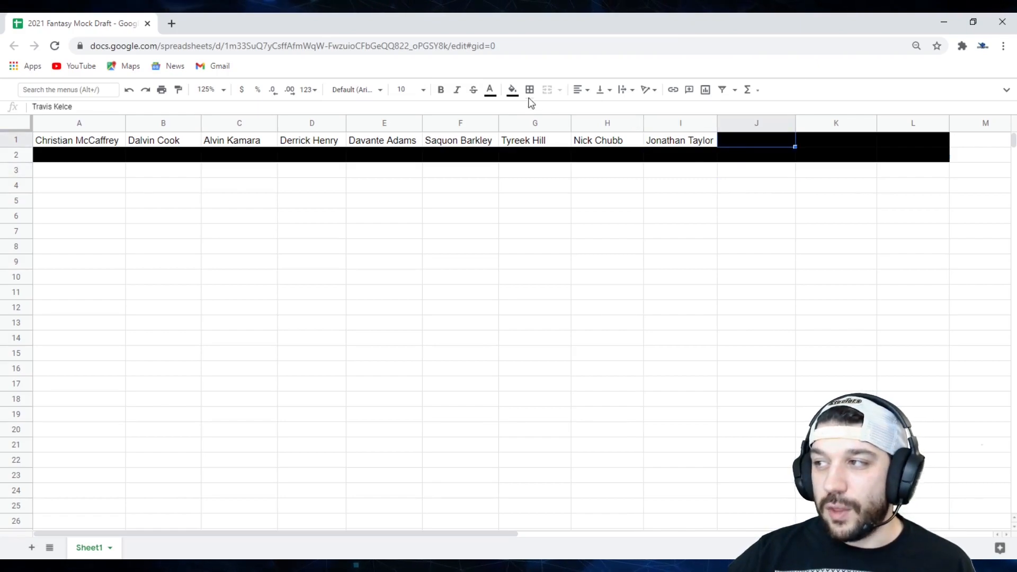
pyautogui.write('Travis Kelce')
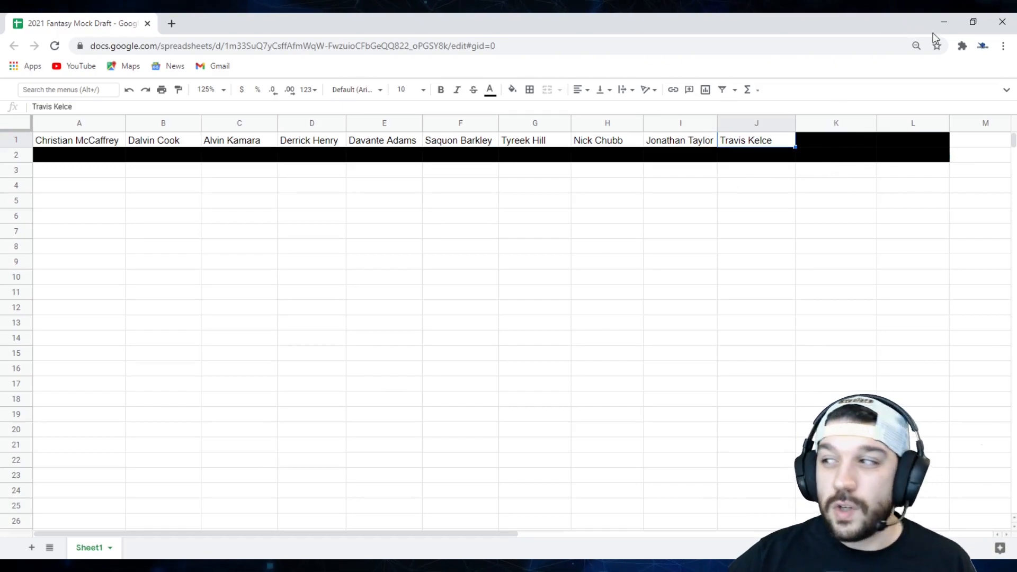
pyautogui.moveTo(869, 123)
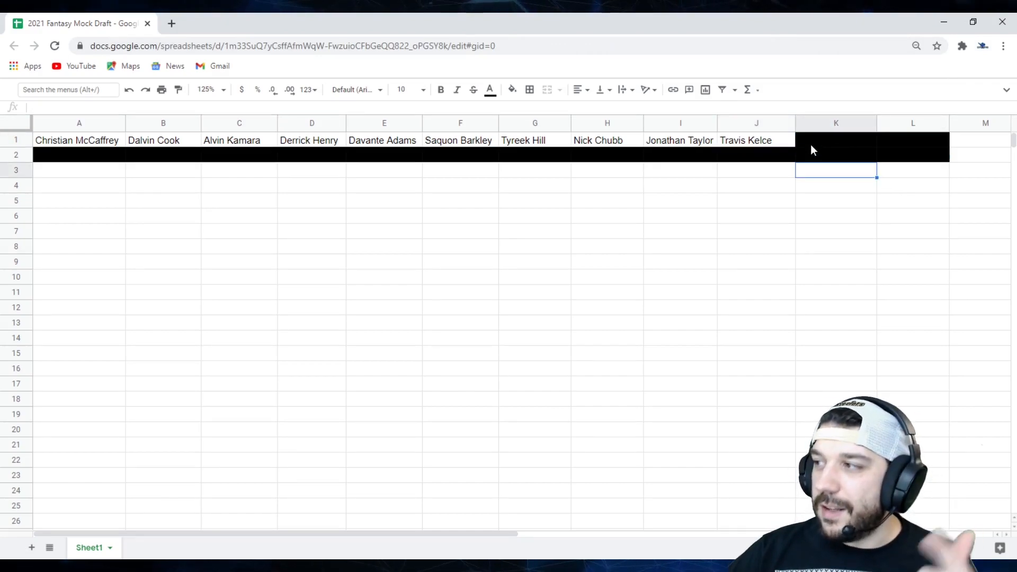
# Clear K1 to white for Stefon Diggs and enter Aaron Jones in L1
pyautogui.click(513, 89)
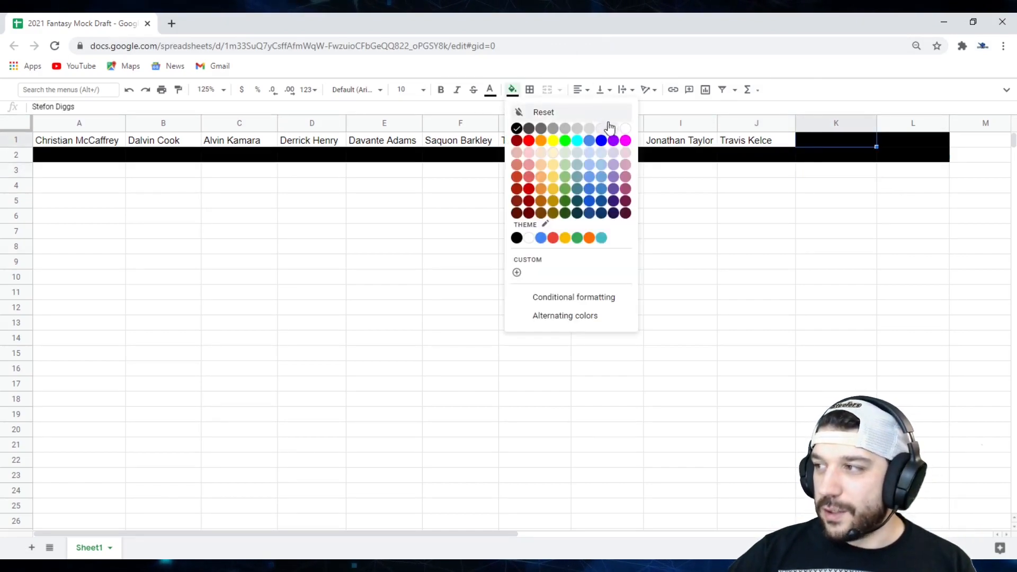
pyautogui.click(625, 129)
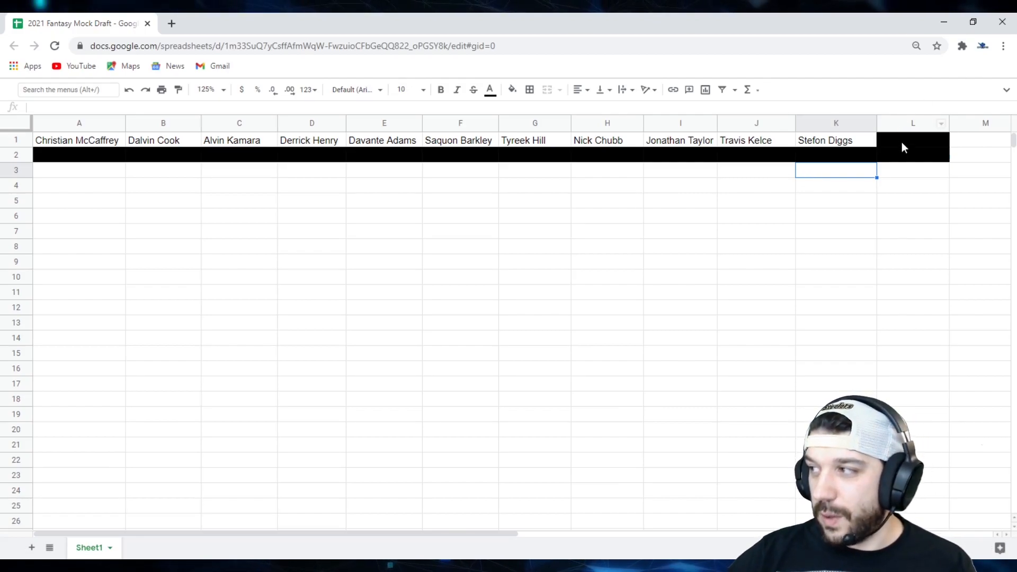
pyautogui.click(512, 89)
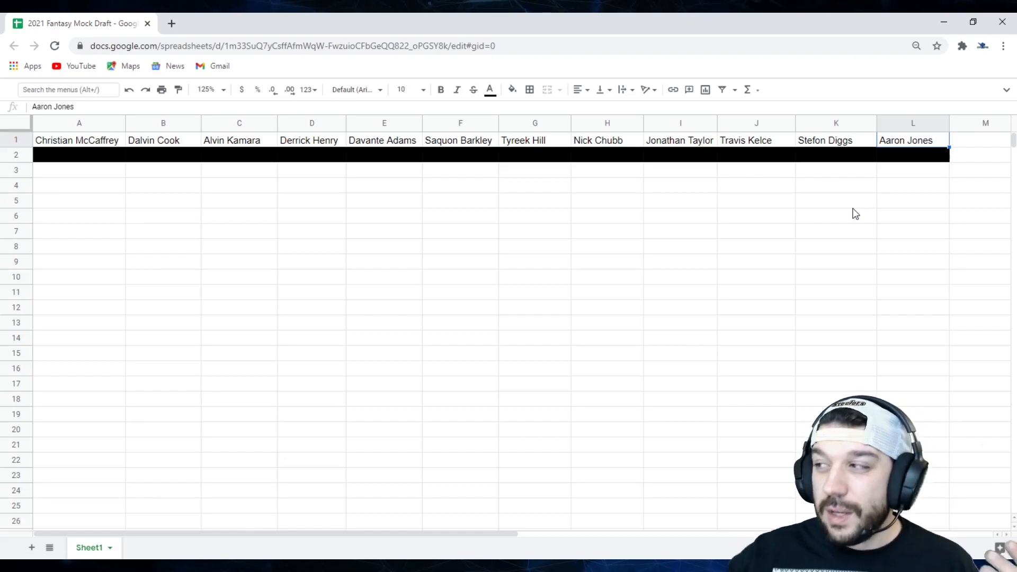
pyautogui.moveTo(906, 189)
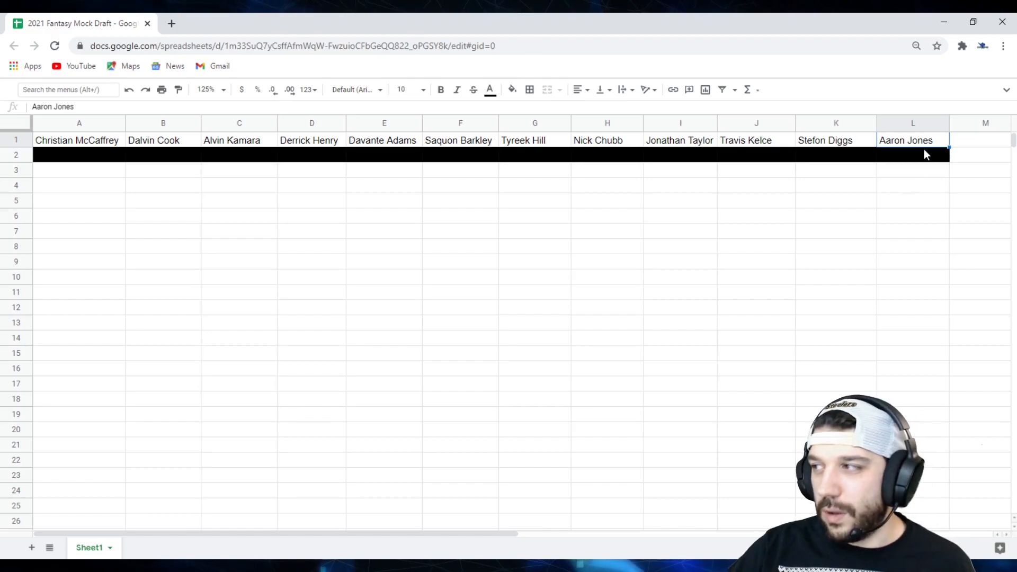
pyautogui.moveTo(912, 161)
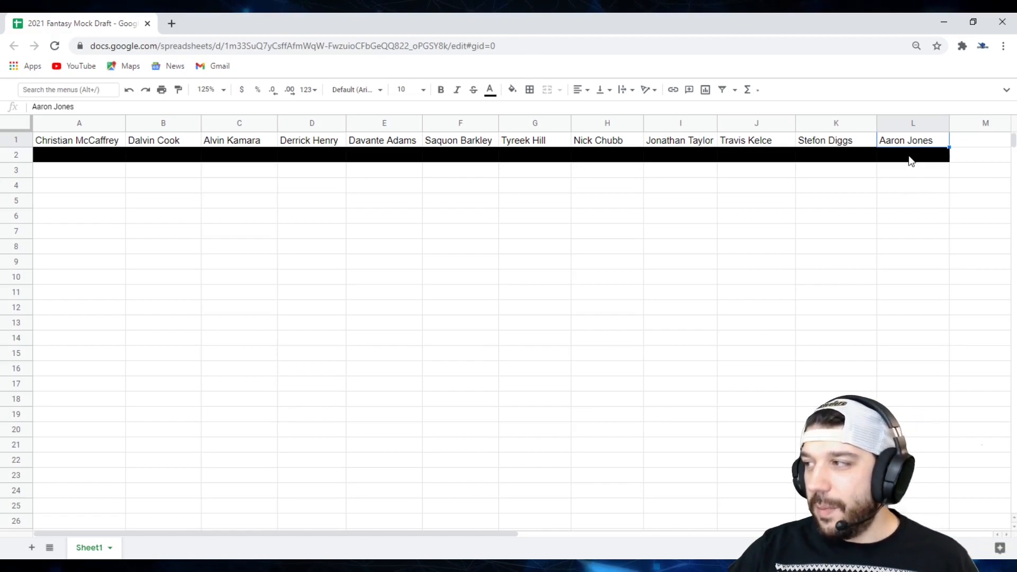
# Enter James Robinson in L2 under Aaron Jones as the thirteenth pick
pyautogui.click(512, 89)
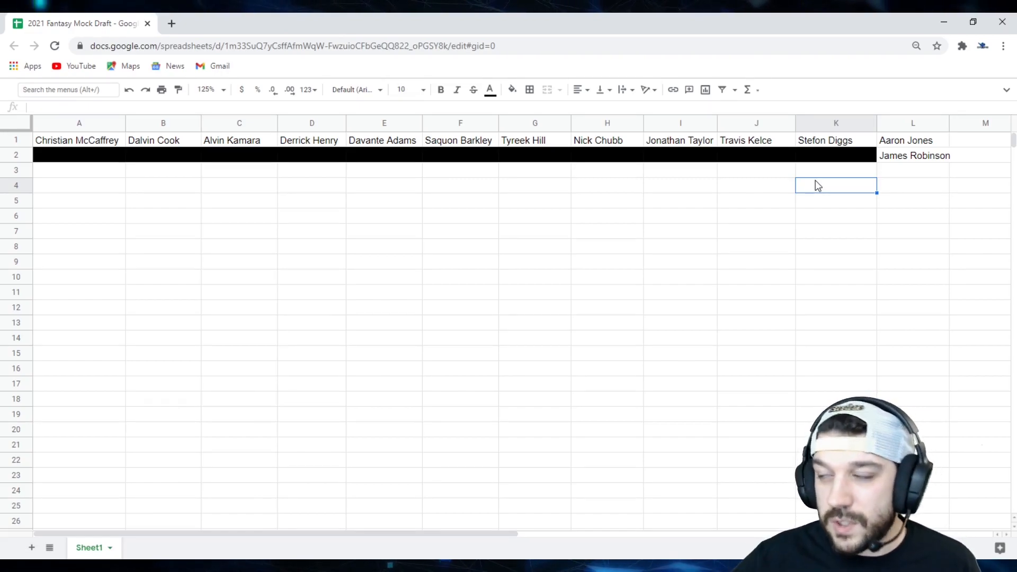
pyautogui.moveTo(800, 172)
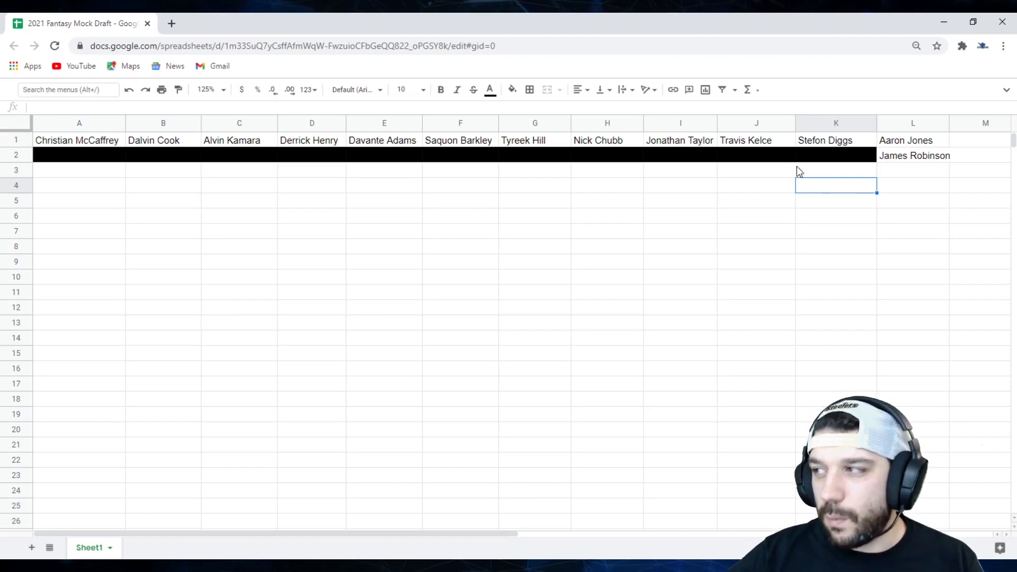
pyautogui.moveTo(805, 156)
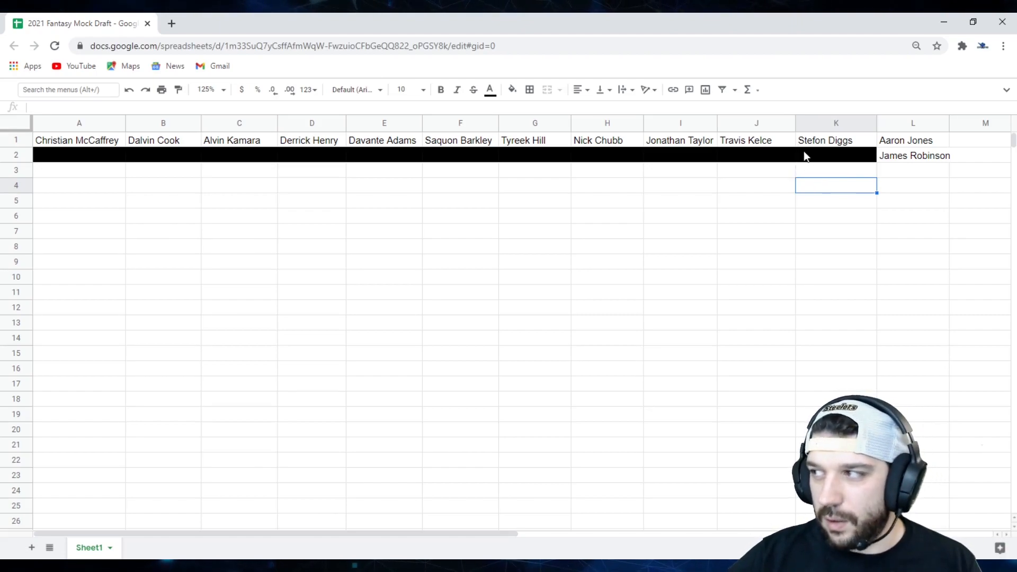
# Enter DeAndre Hopkins in K2 and Ezekiel Elliott in J2 on white backgrounds
pyautogui.click(512, 89)
pyautogui.write('DeAndre Hopkins')
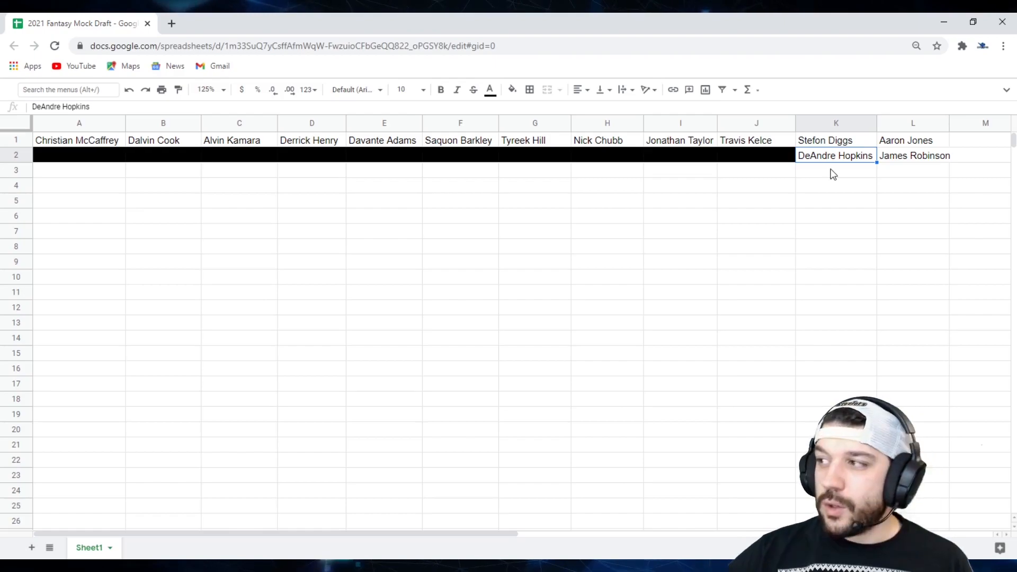
pyautogui.moveTo(820, 173)
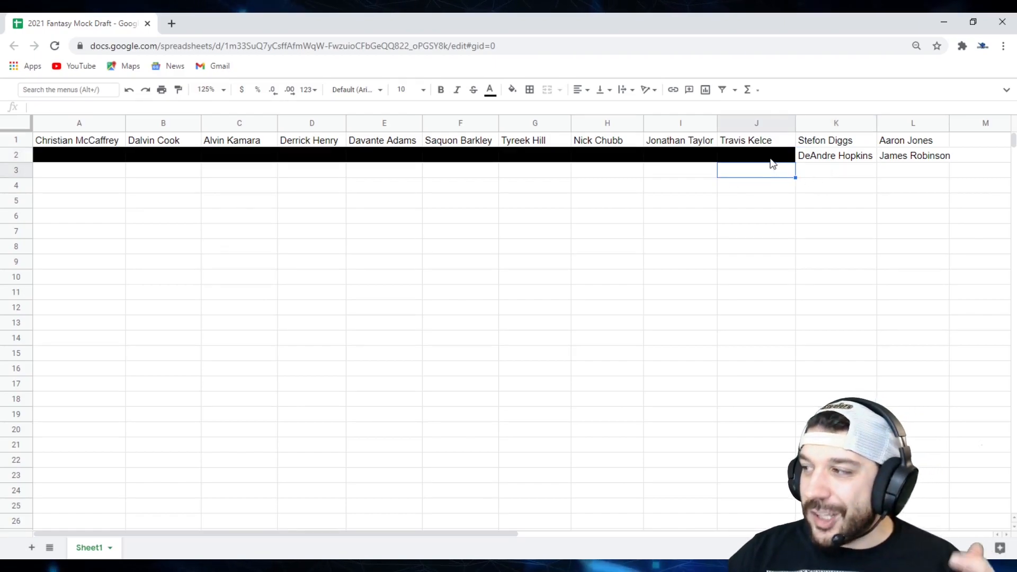
pyautogui.click(512, 89)
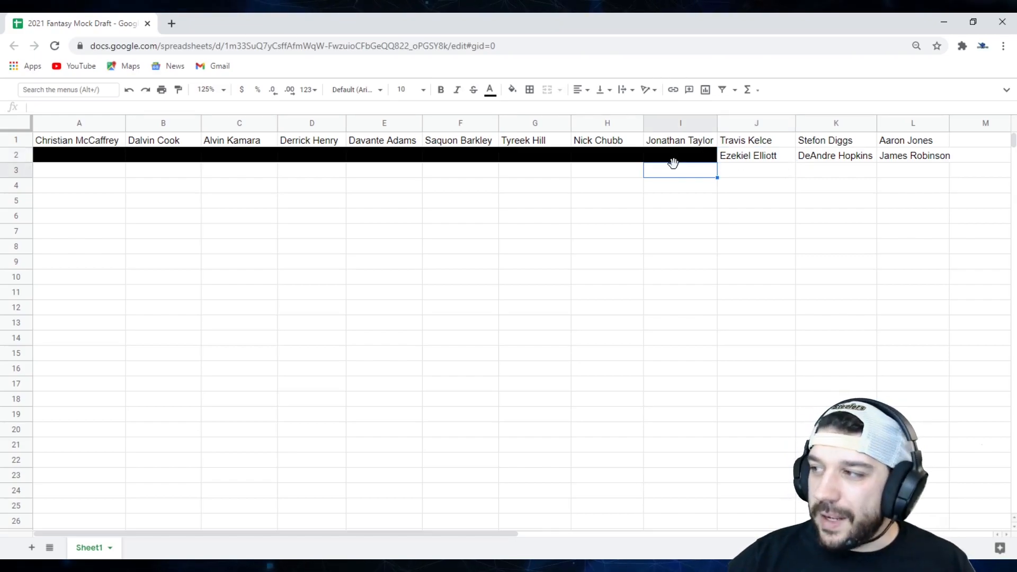
# Reveal Keenan Allen, Austin Ekeler, Josh Jacobs and Calvin Ridley in I2 through F2
pyautogui.click(512, 89)
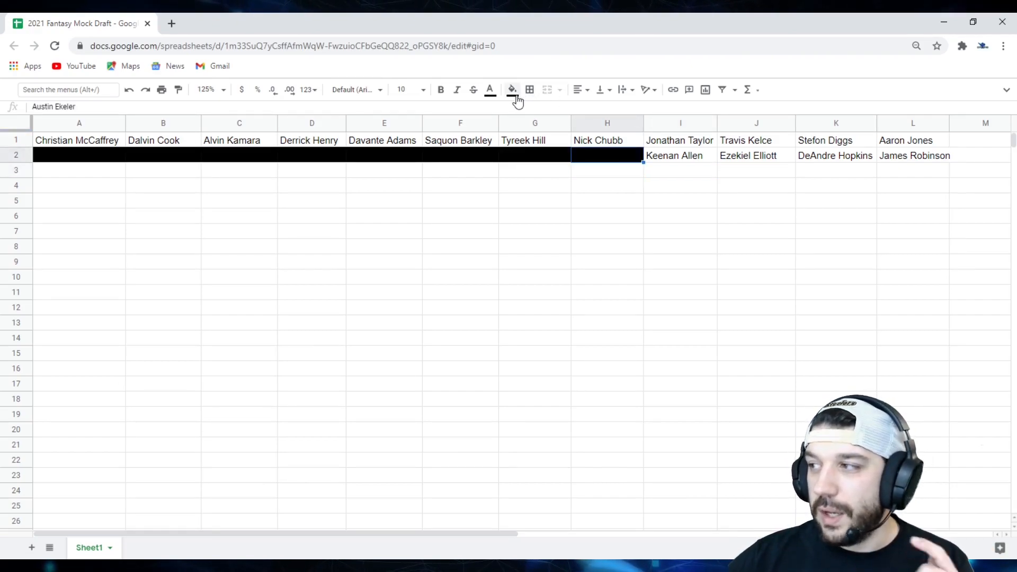
pyautogui.click(512, 89)
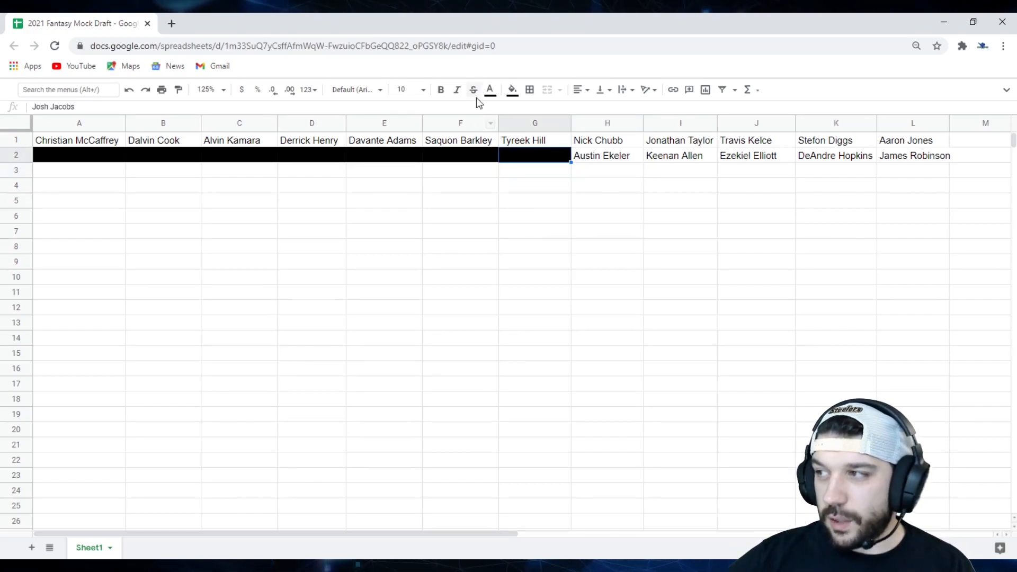
pyautogui.press('enter')
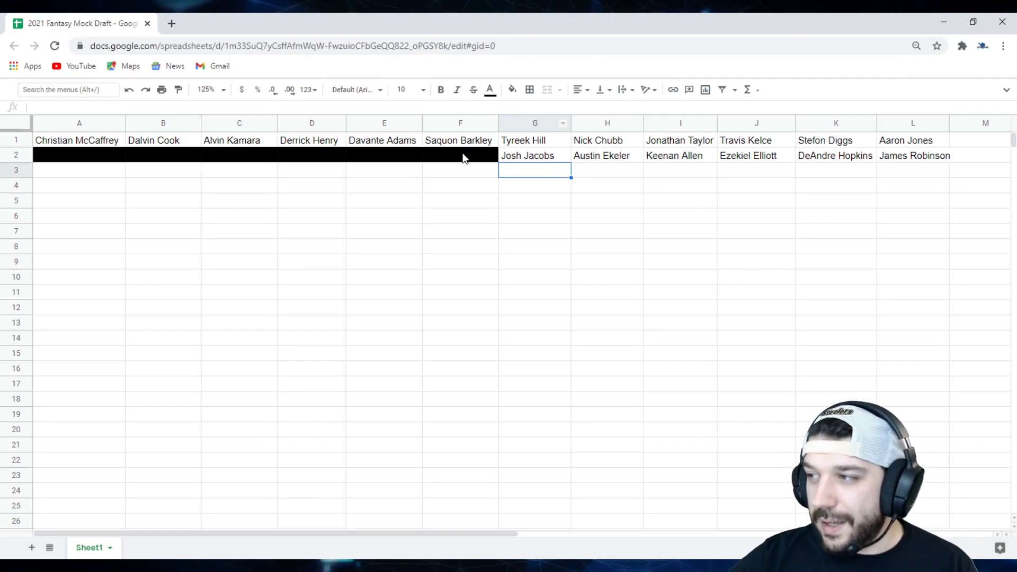
pyautogui.click(512, 89)
pyautogui.write('Calvin Ridley')
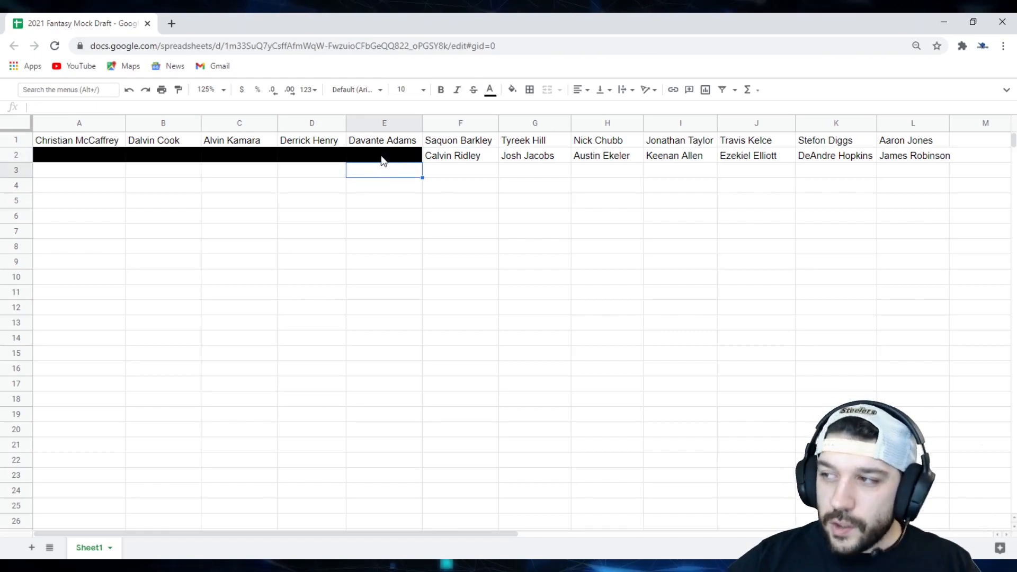
# Reveal DK Metcalf in E2 and enter AJ Brown in D2 as picks twenty and twenty-one
pyautogui.click(512, 89)
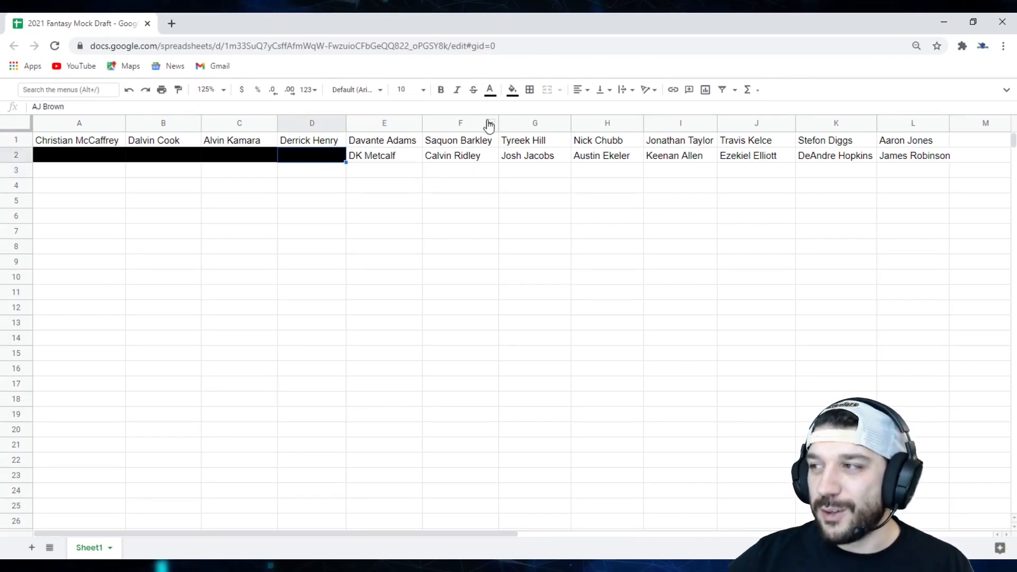
pyautogui.write('AJ Brown')
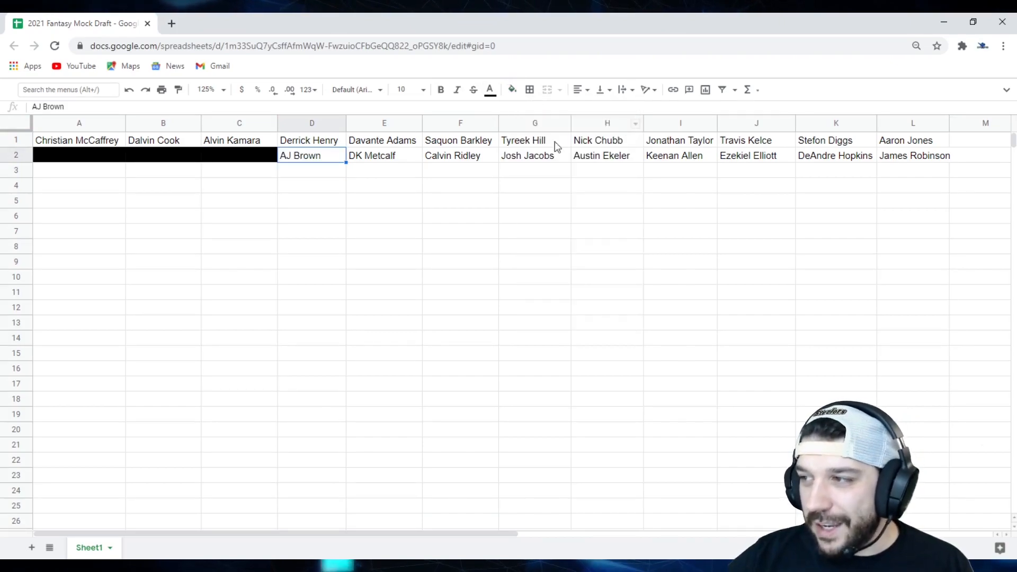
pyautogui.click(311, 170)
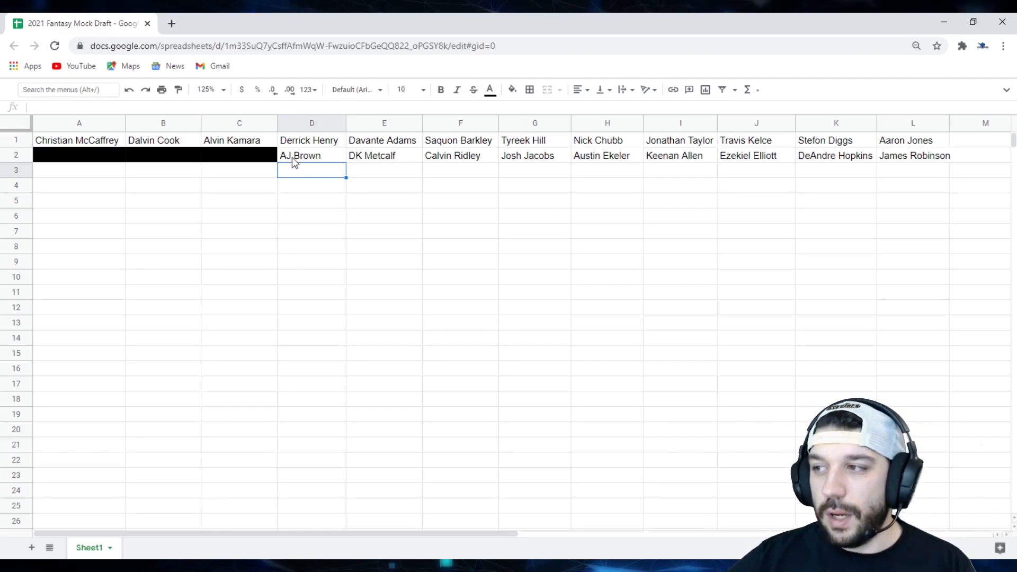
# Reveal Justin Jefferson in C2 by clearing its black fill
pyautogui.click(512, 89)
pyautogui.write('Justin Jefferson')
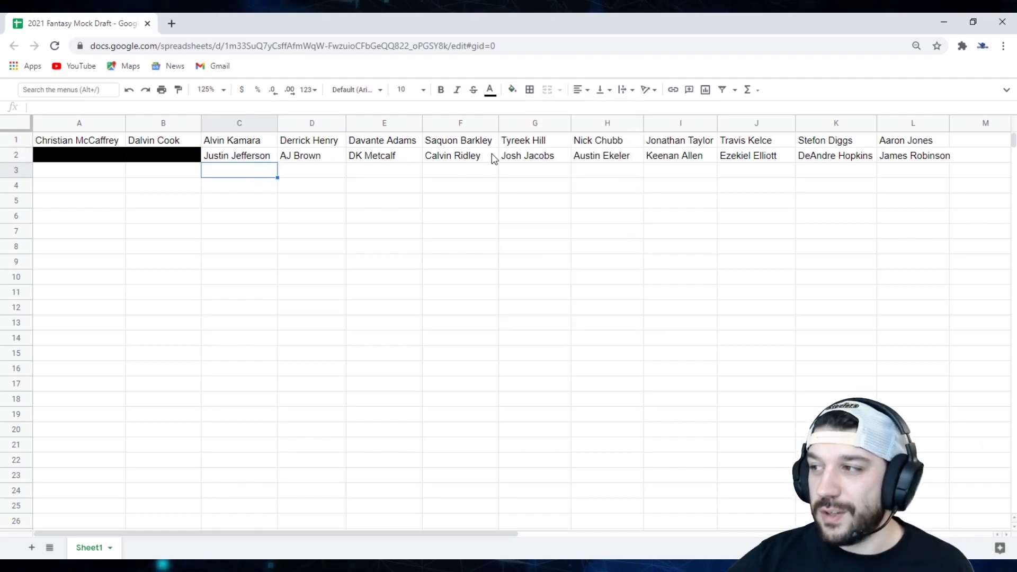
pyautogui.moveTo(253, 160)
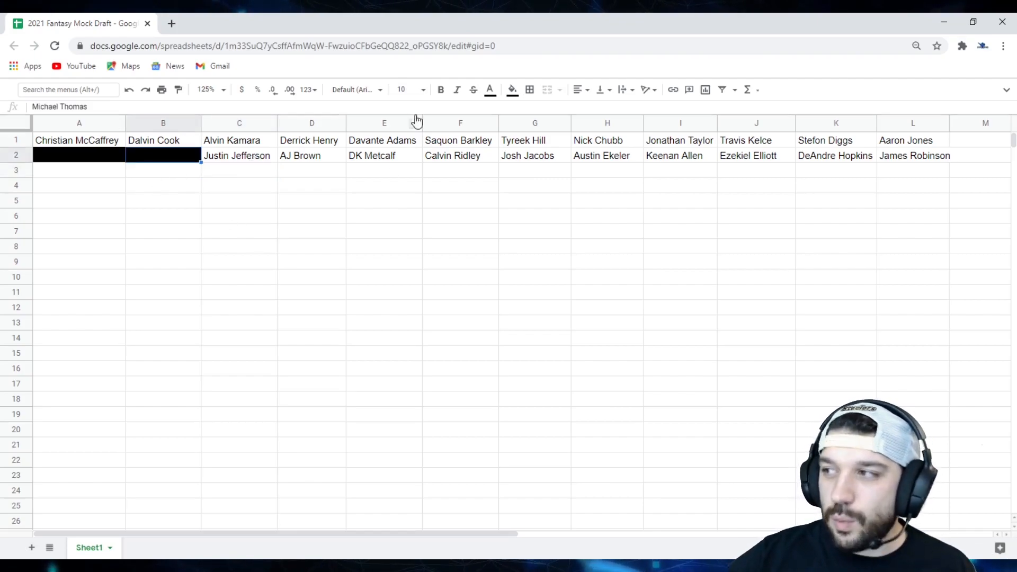
pyautogui.click(164, 170)
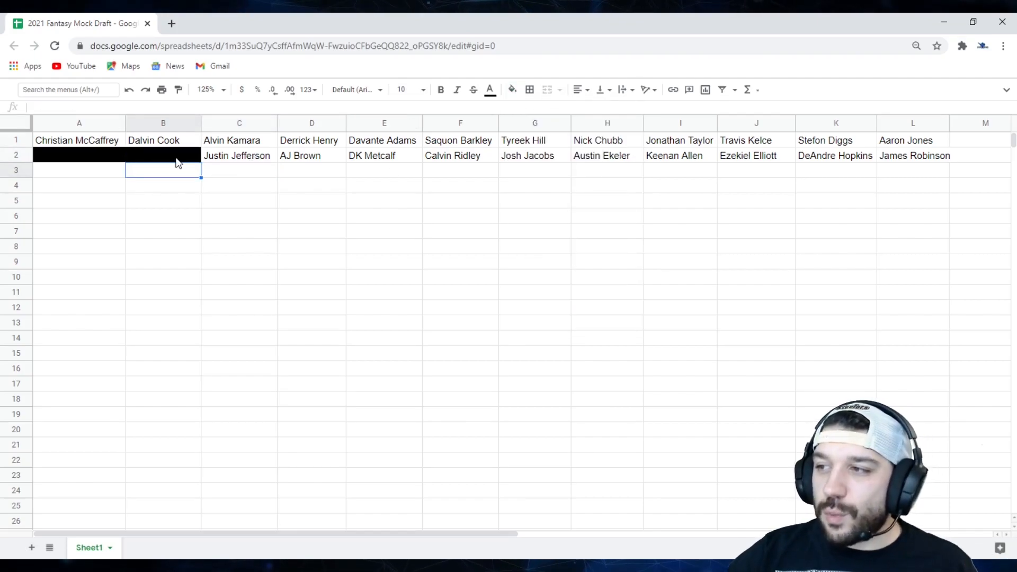
pyautogui.click(511, 89)
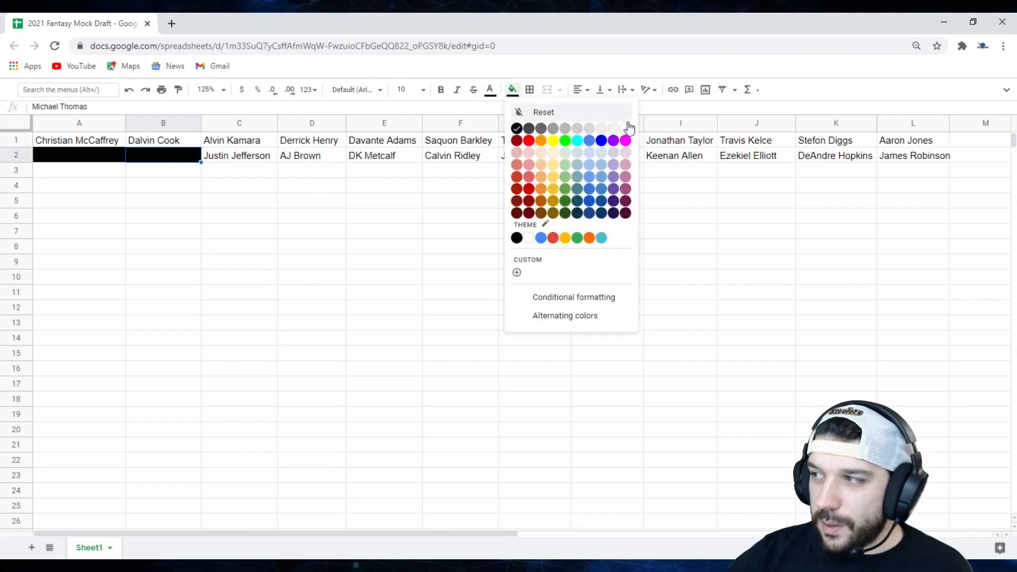
pyautogui.click(517, 128)
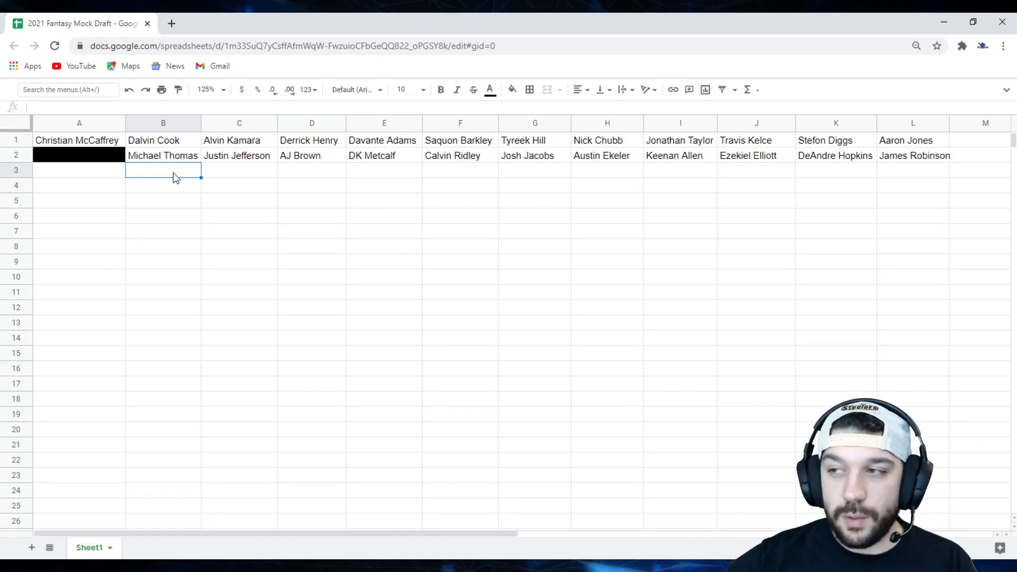
pyautogui.moveTo(96, 162)
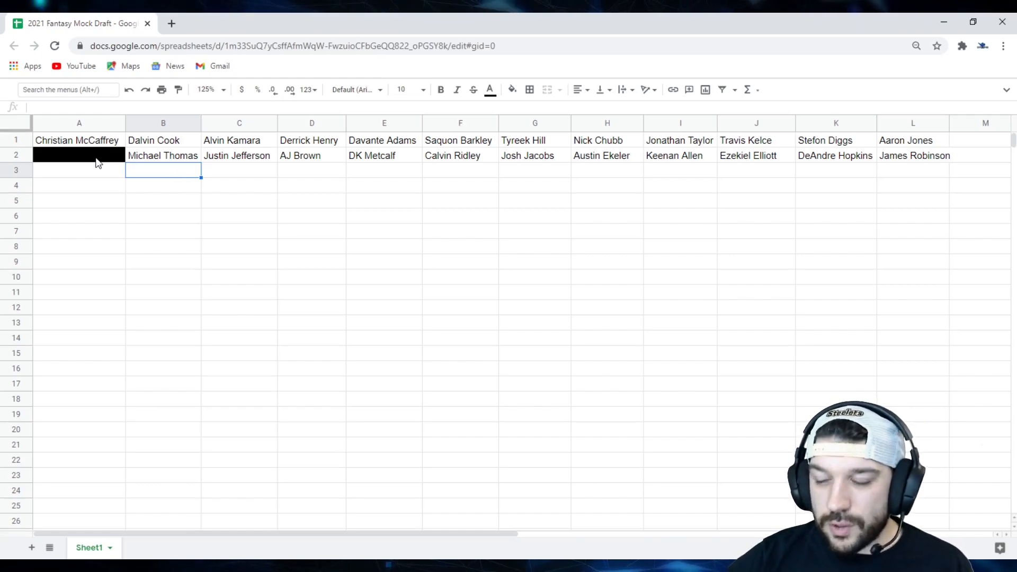
# Enter JK Dobbins in A2 and bring up its fill colour palette
pyautogui.click(79, 170)
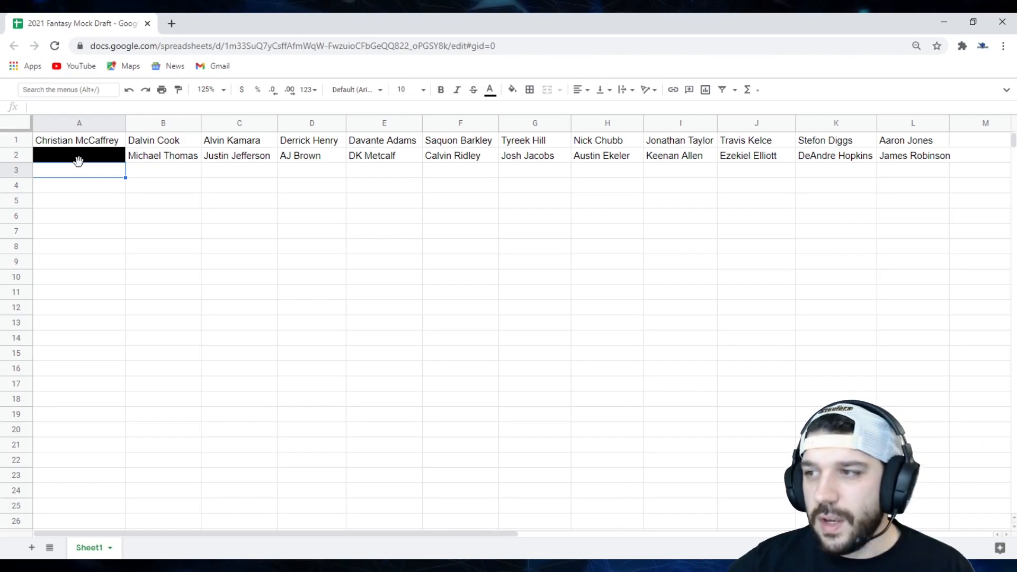
pyautogui.write('JK Dobbins')
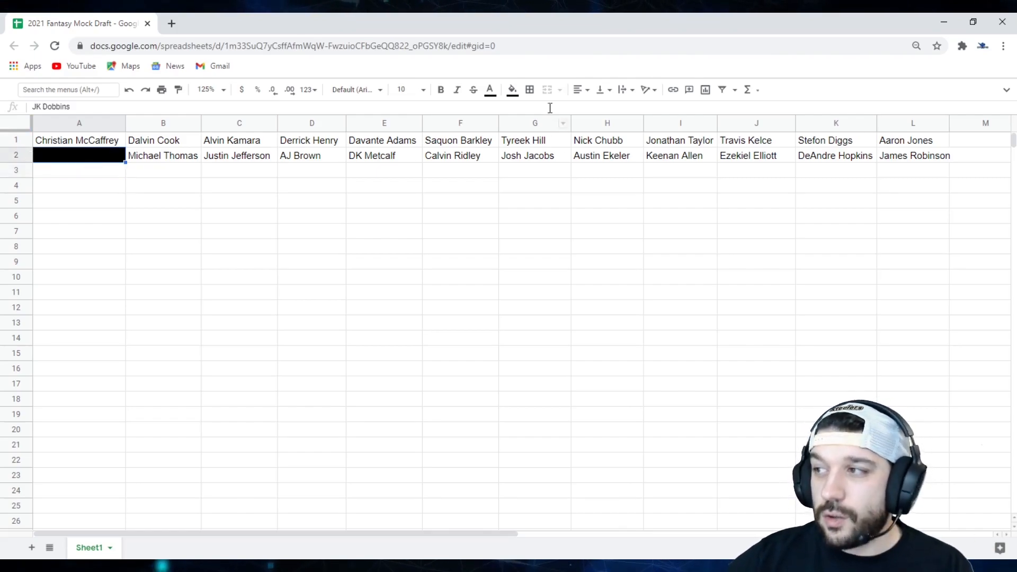
pyautogui.click(512, 89)
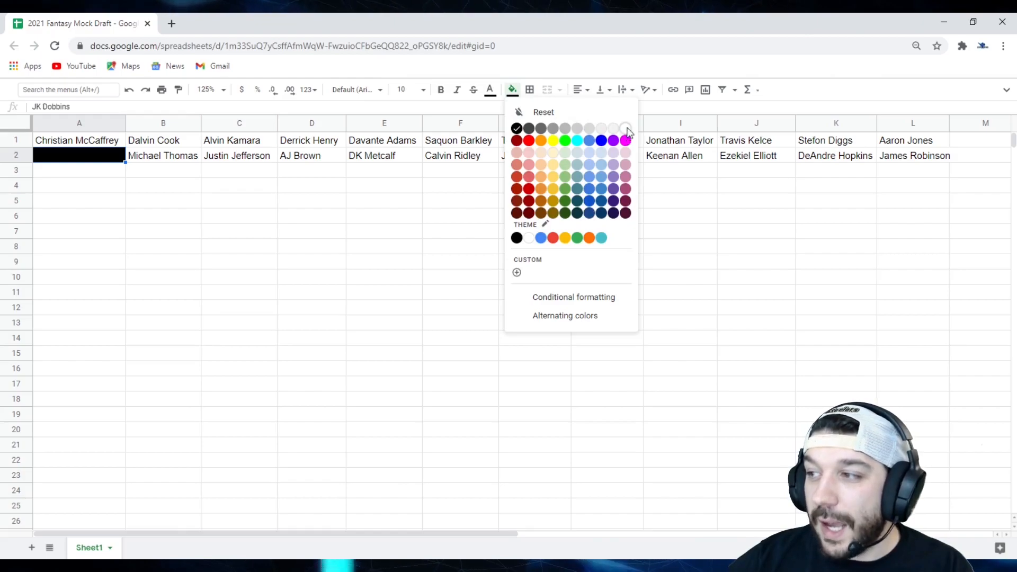